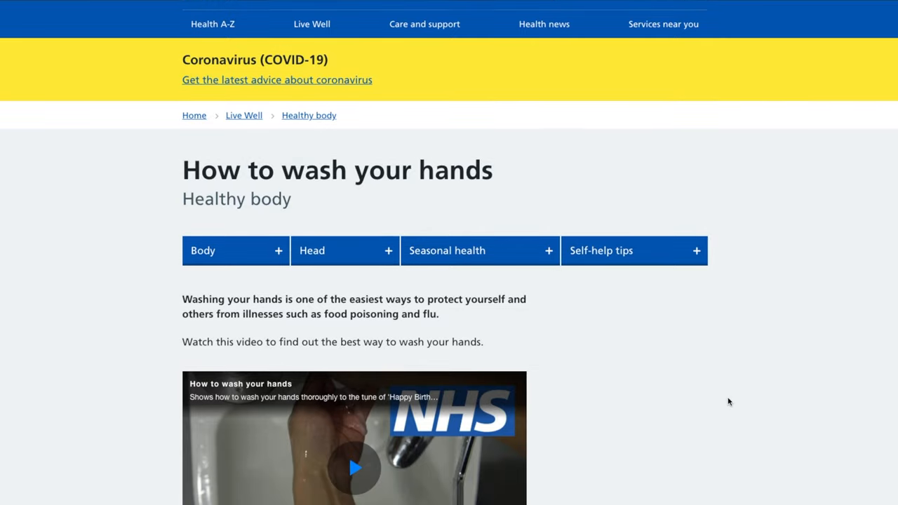
pyautogui.scroll(-3)
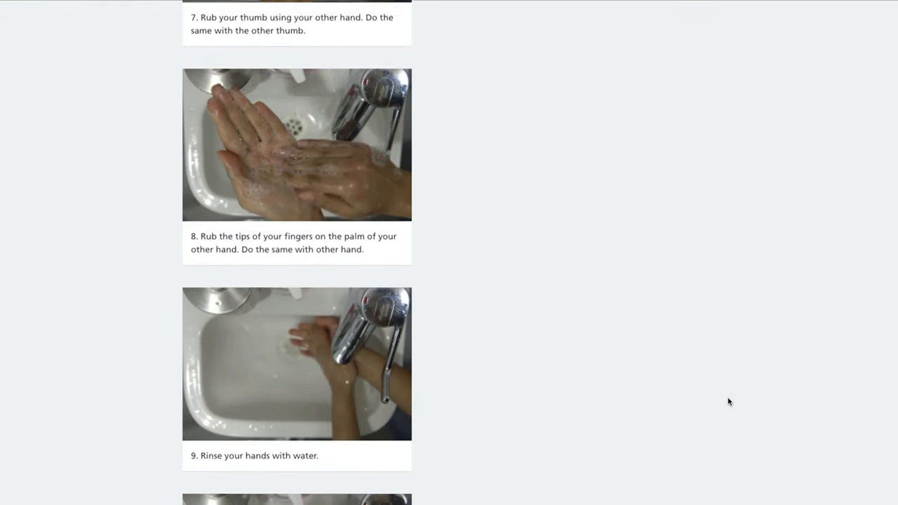
pyautogui.scroll(-3)
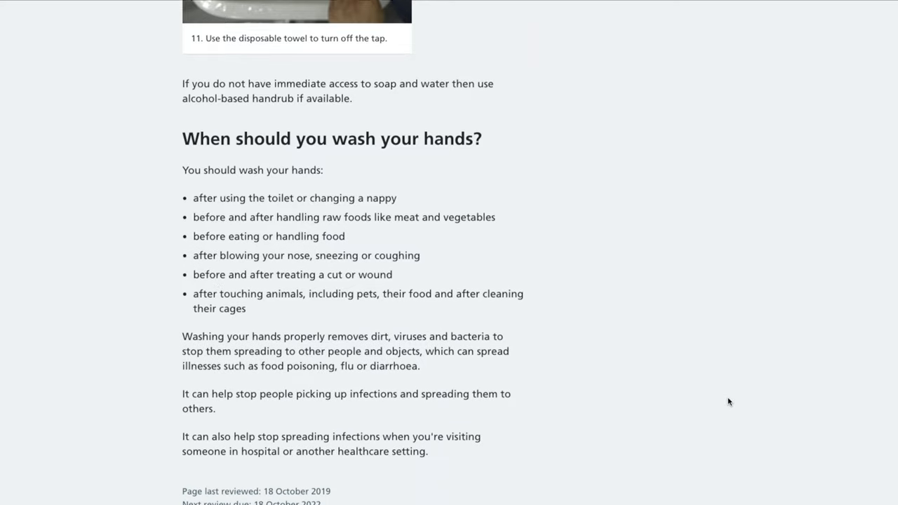